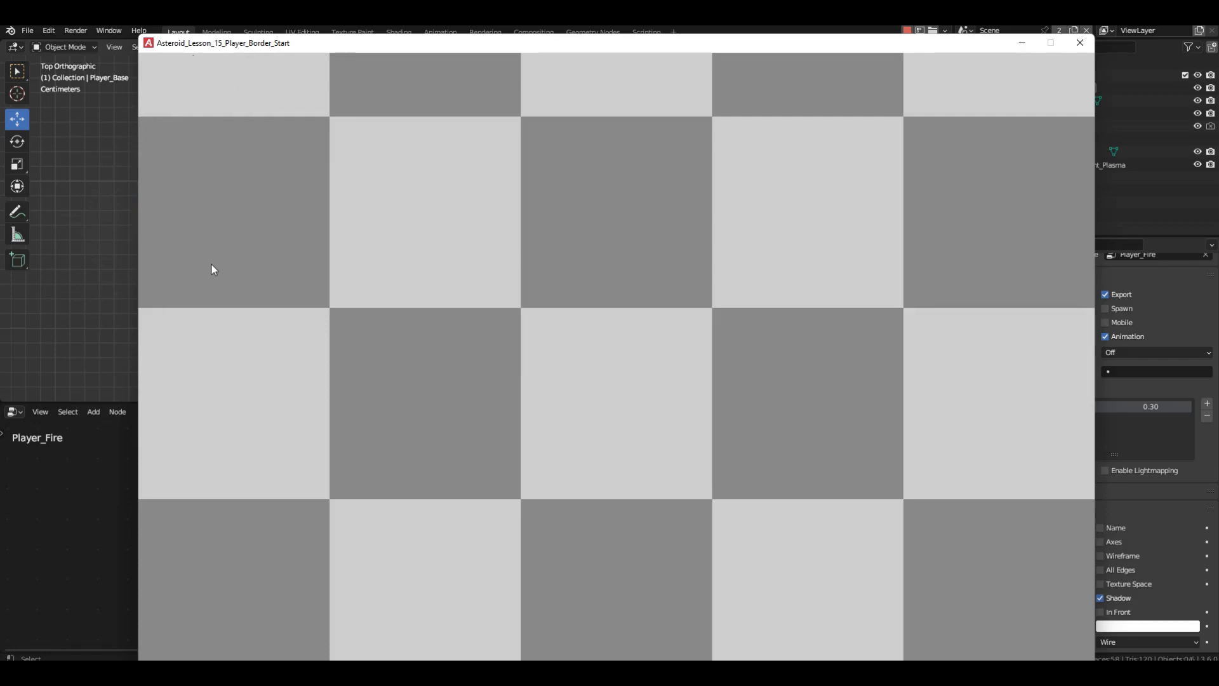
pyautogui.moveTo(1080, 43)
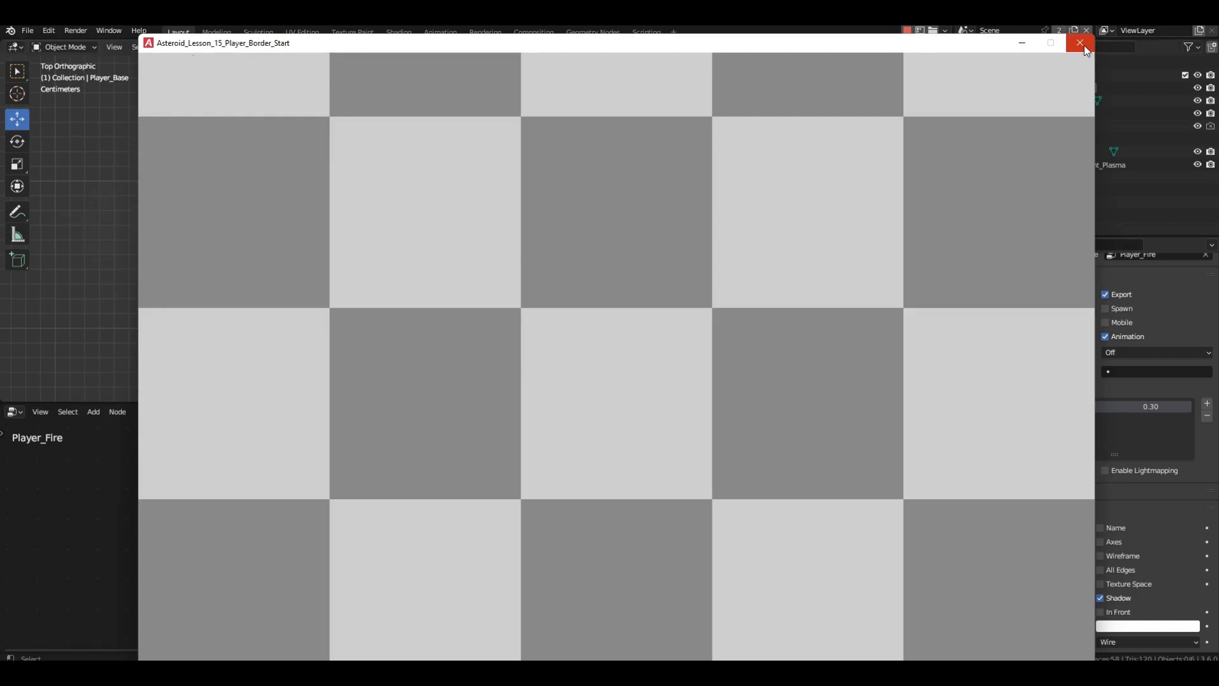
# - Close the running Armory game player and return to the Blender scene
pyautogui.click(1078, 42)
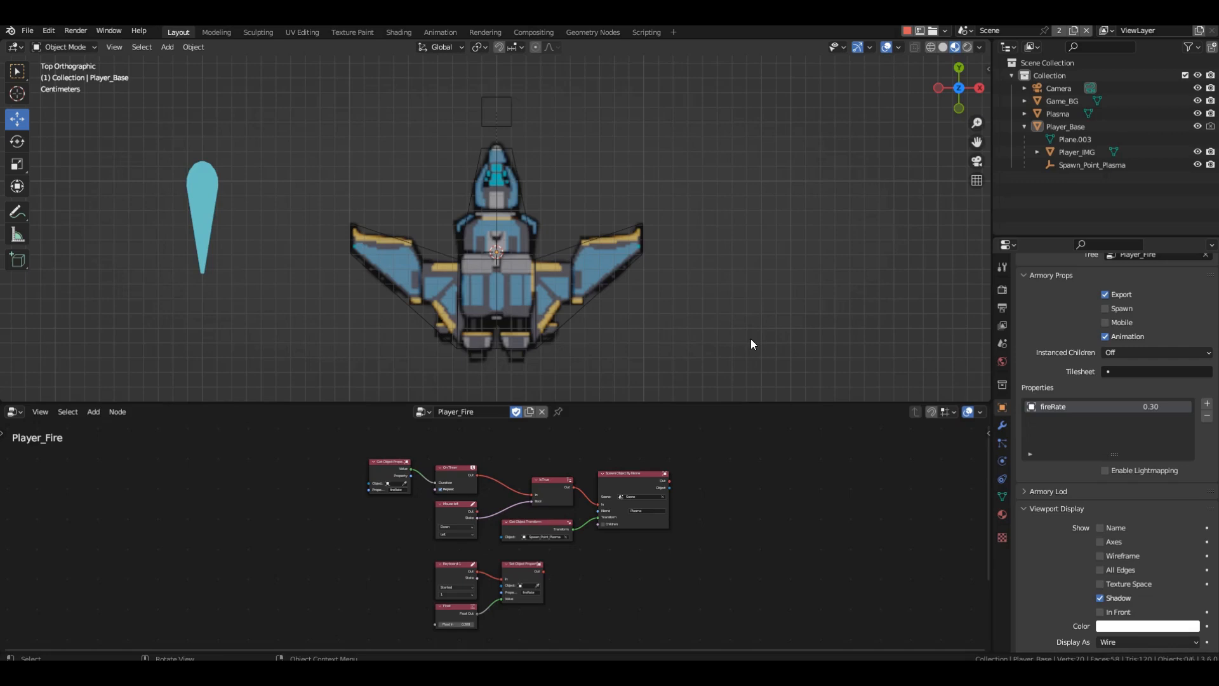
# - Move the Player_Base spaceship along X to the x=0 left edge
pyautogui.click(1059, 88)
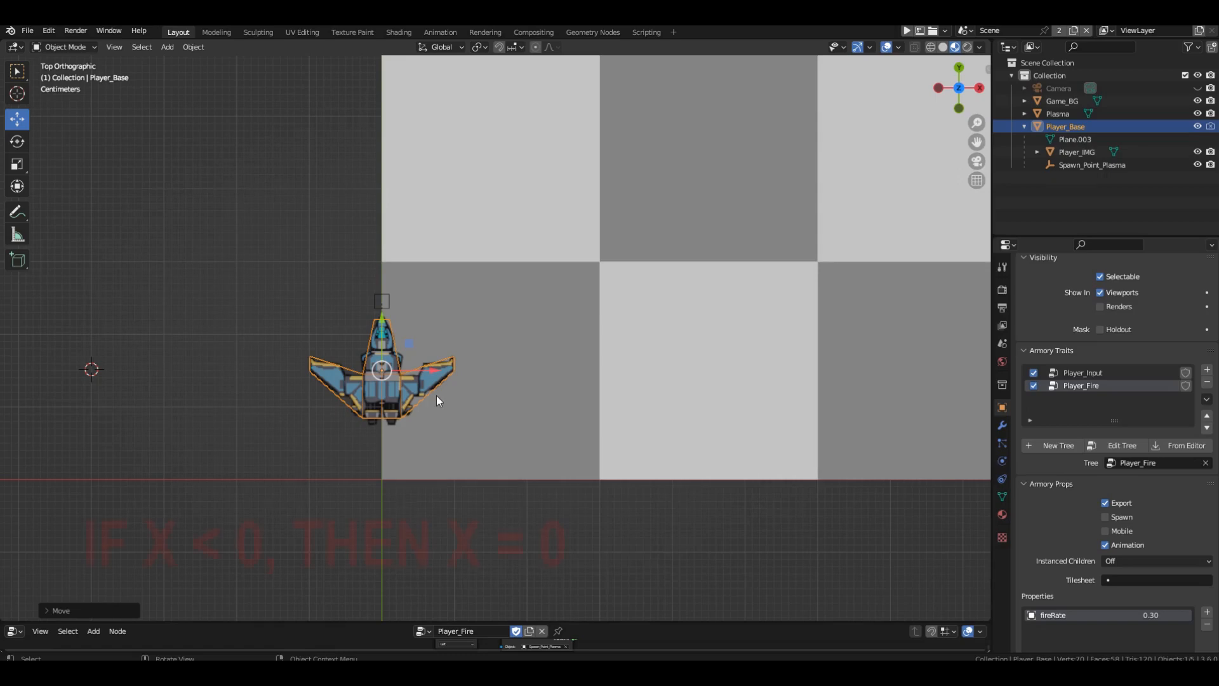
pyautogui.moveTo(381, 371); pyautogui.dragTo(307, 371)
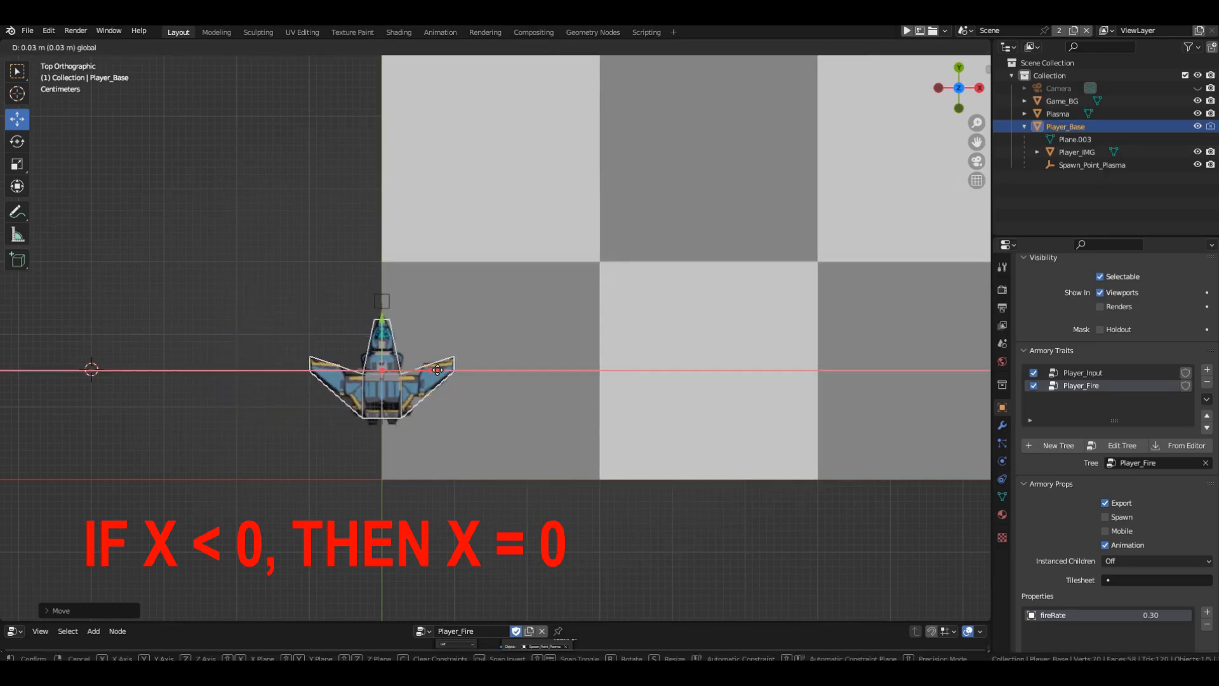
pyautogui.click(381, 371)
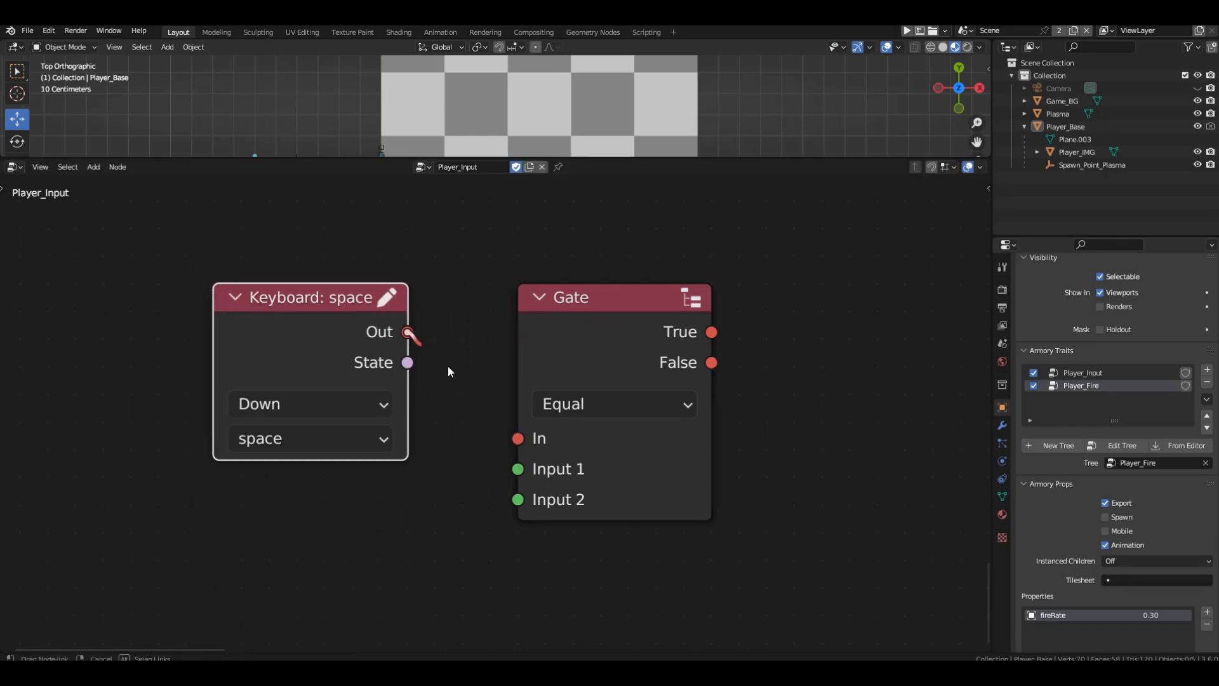
# - Link the space-key Keyboard node into the Gate and set the second Print text to NO
pyautogui.moveTo(406, 332); pyautogui.dragTo(517, 438)
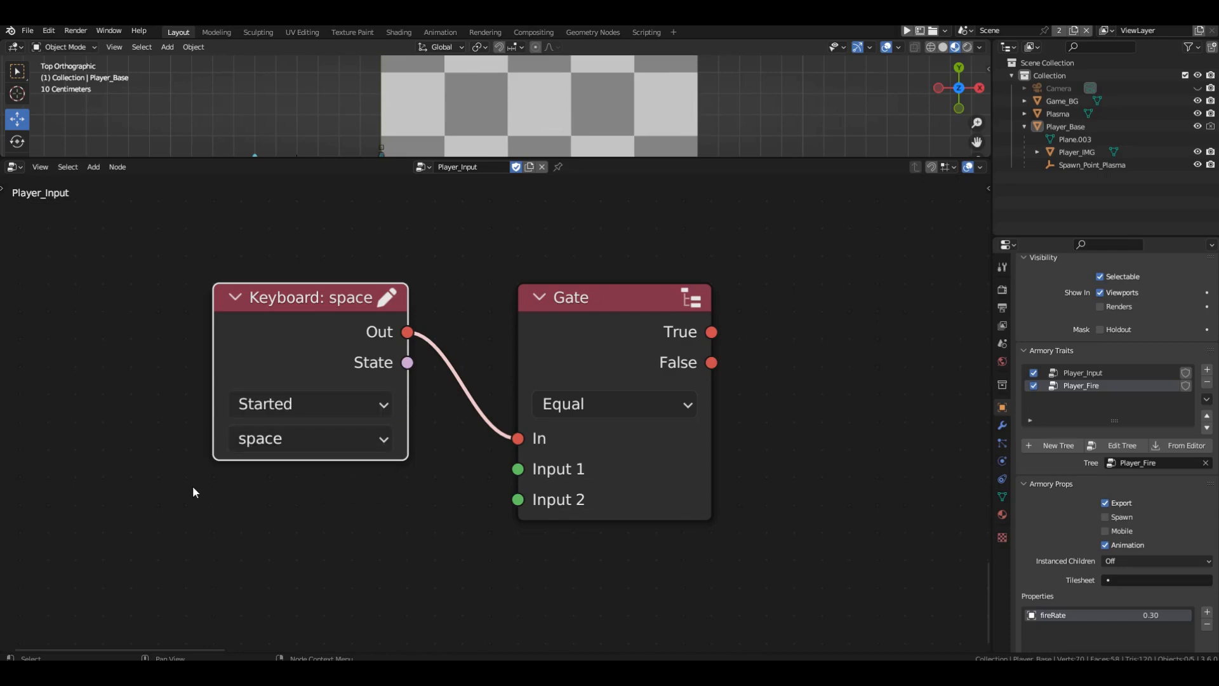
pyautogui.click(614, 404)
pyautogui.write('YES')
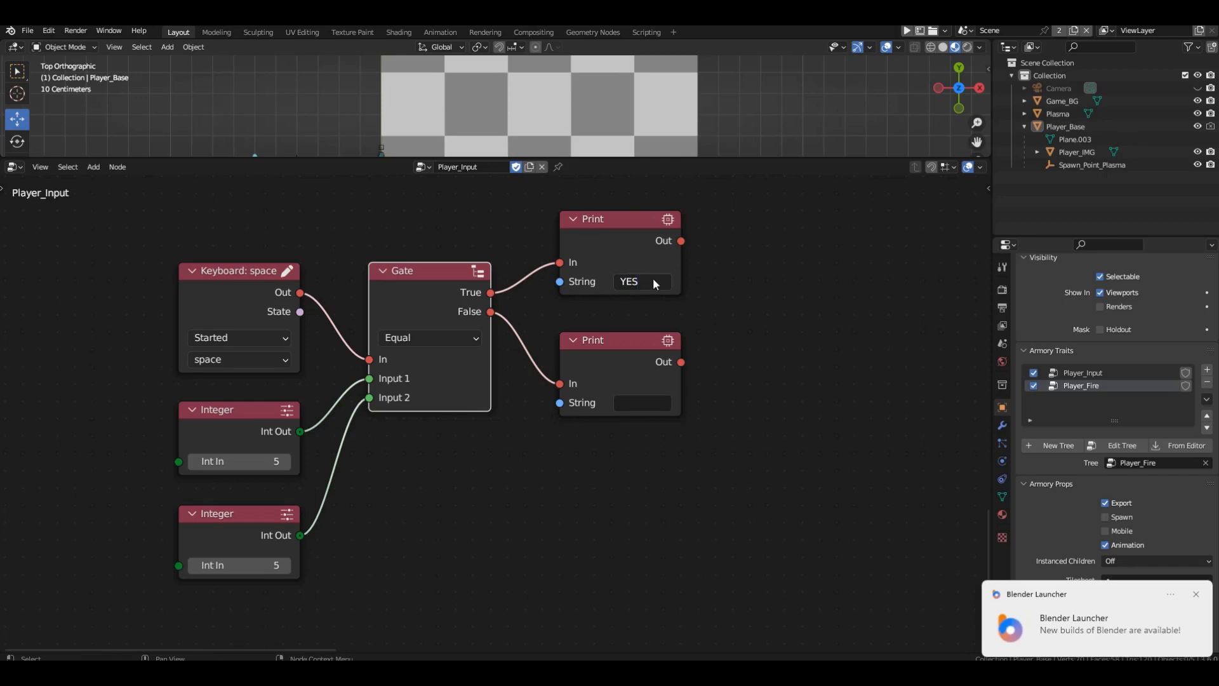
pyautogui.click(642, 403)
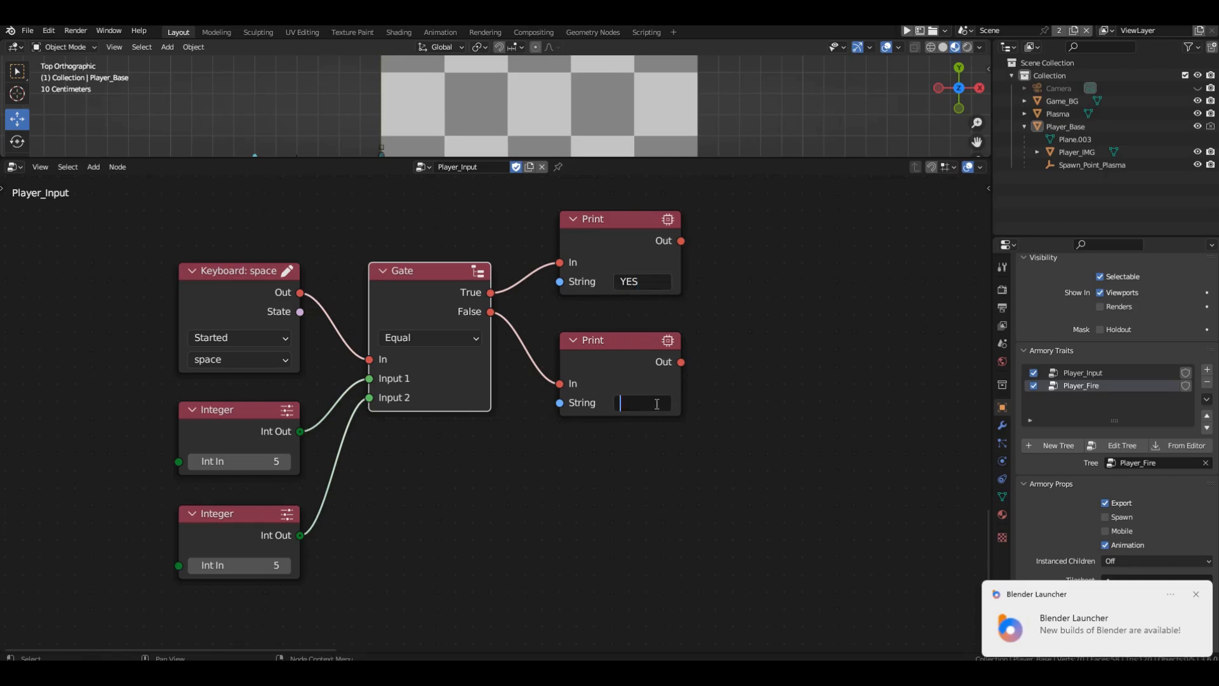
pyautogui.write('NO')
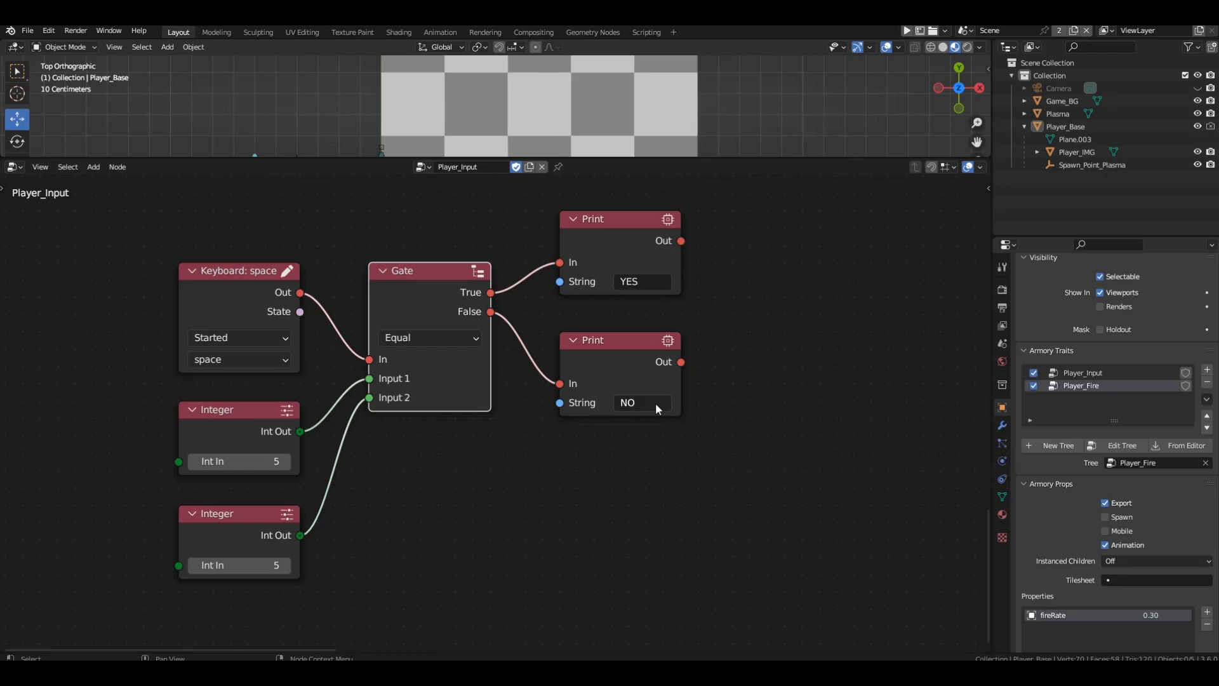
pyautogui.click(108, 30)
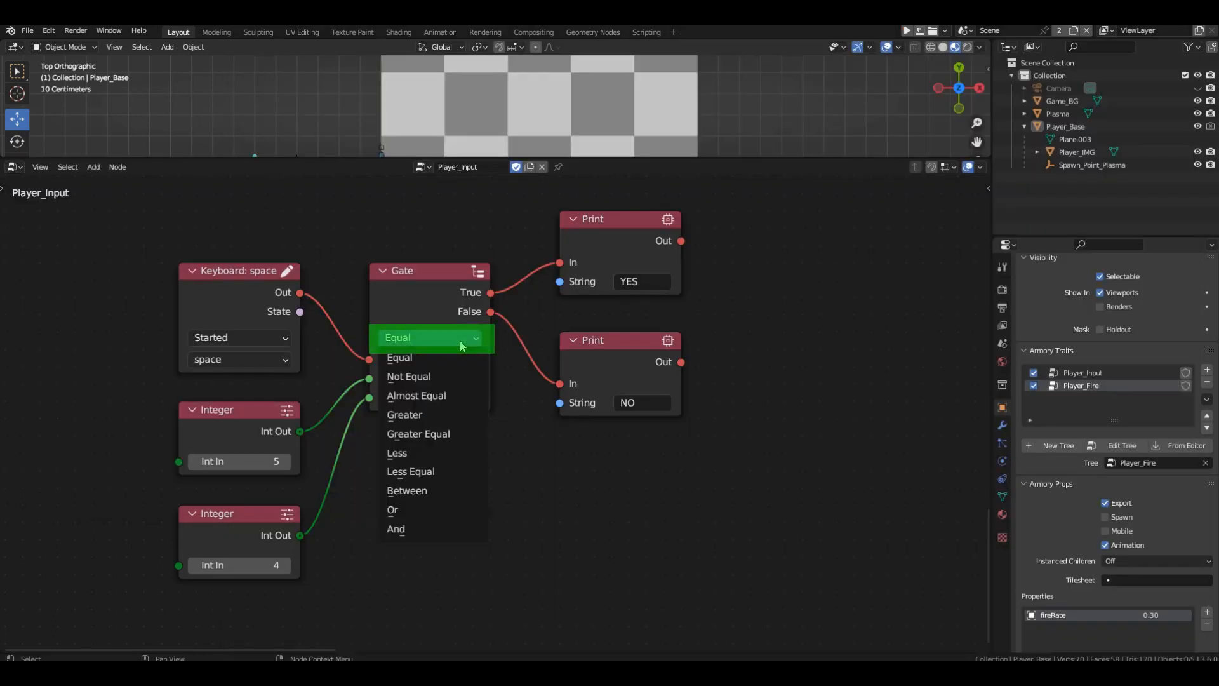
# - Set the Gate to Less and place Get Object Location and Separate XYZ nodes
pyautogui.click(397, 453)
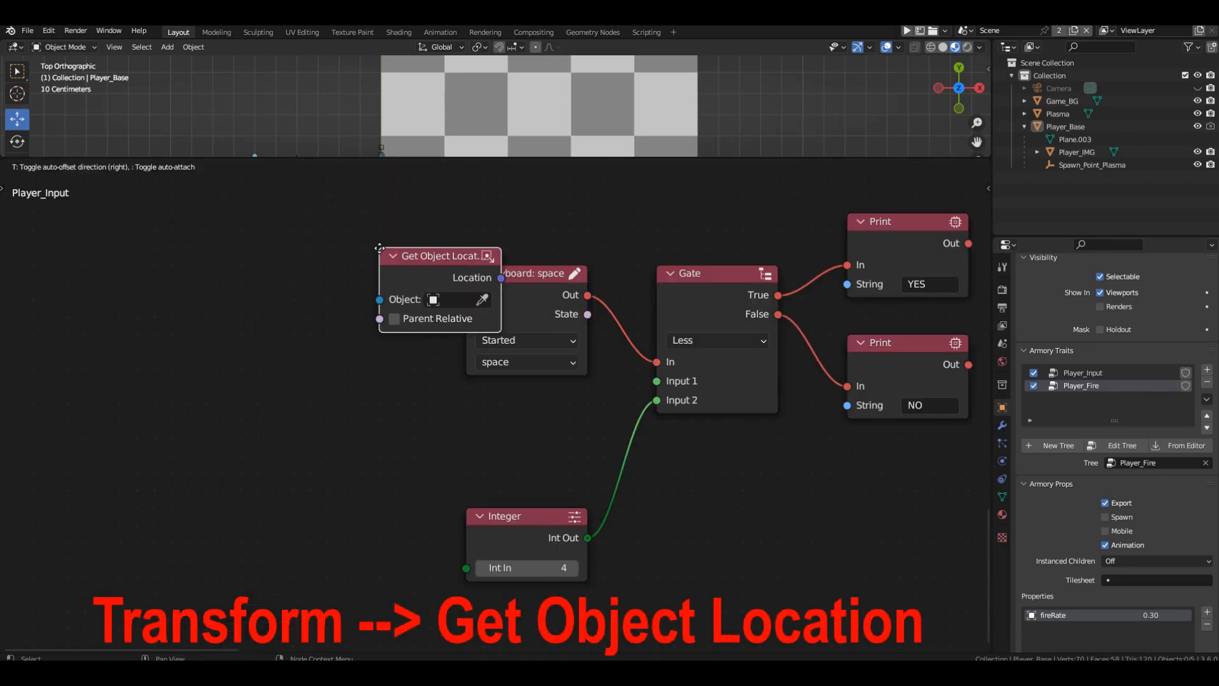
pyautogui.moveTo(440, 255); pyautogui.dragTo(109, 406)
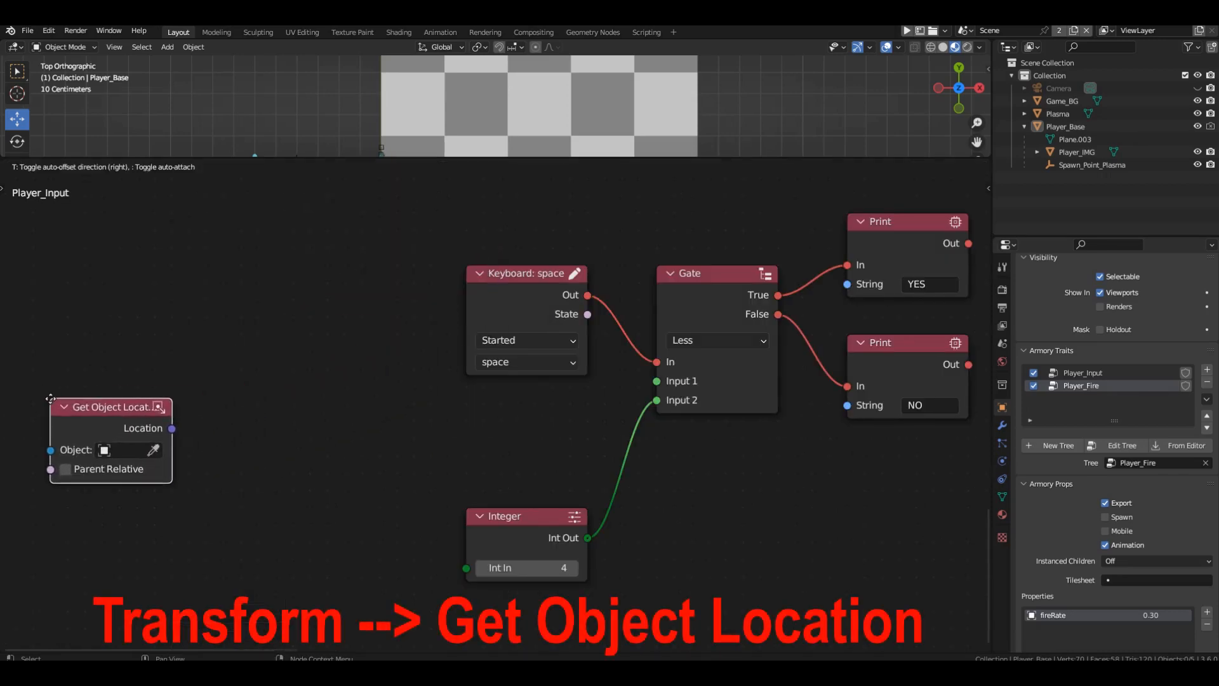
pyautogui.click(48, 498)
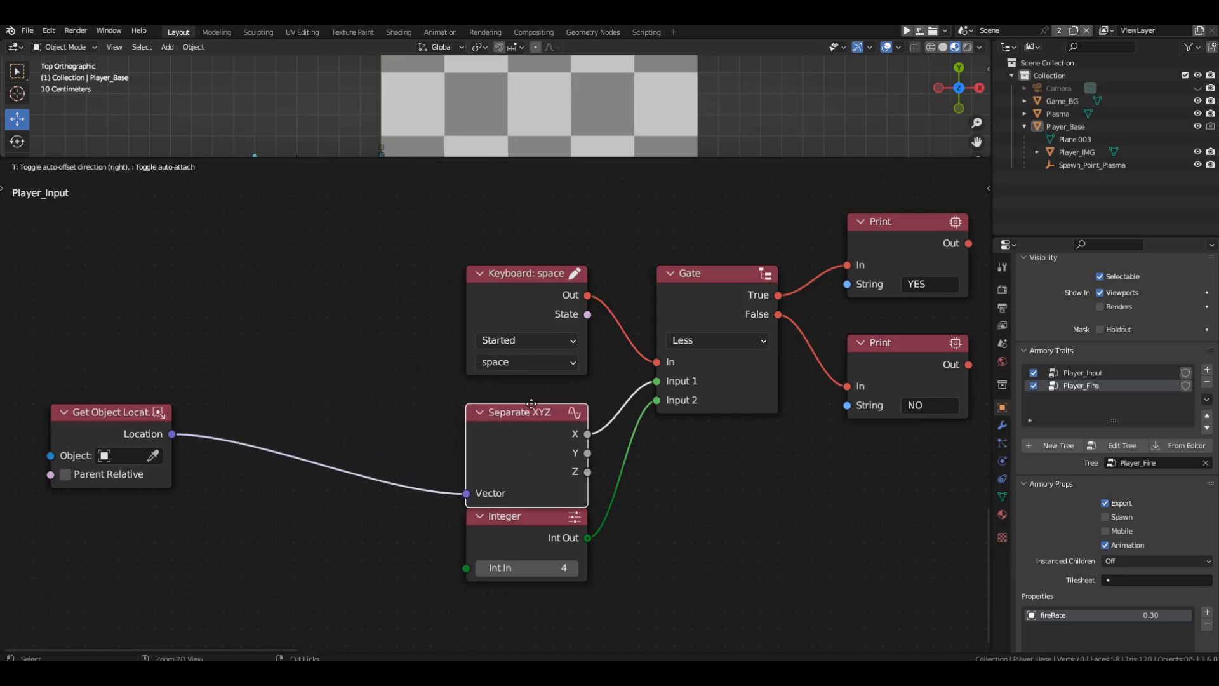
pyautogui.moveTo(108, 412); pyautogui.dragTo(303, 466)
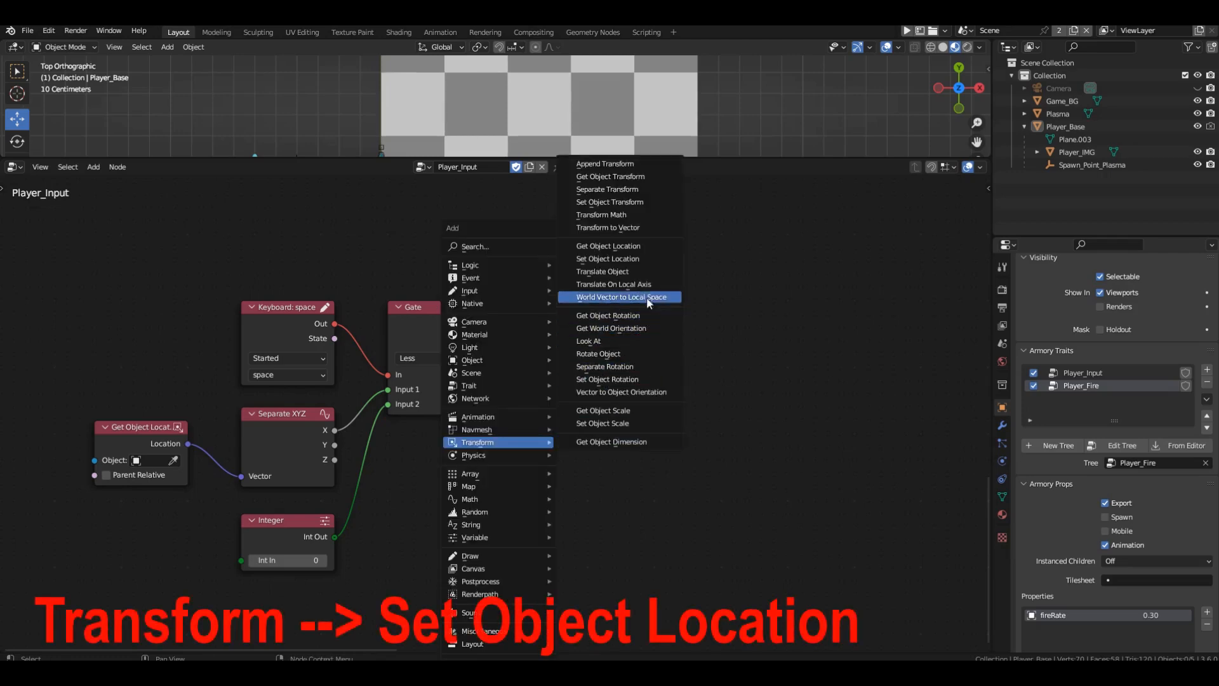
# - Add a Set Object Location node to the right of the Gate
pyautogui.click(607, 259)
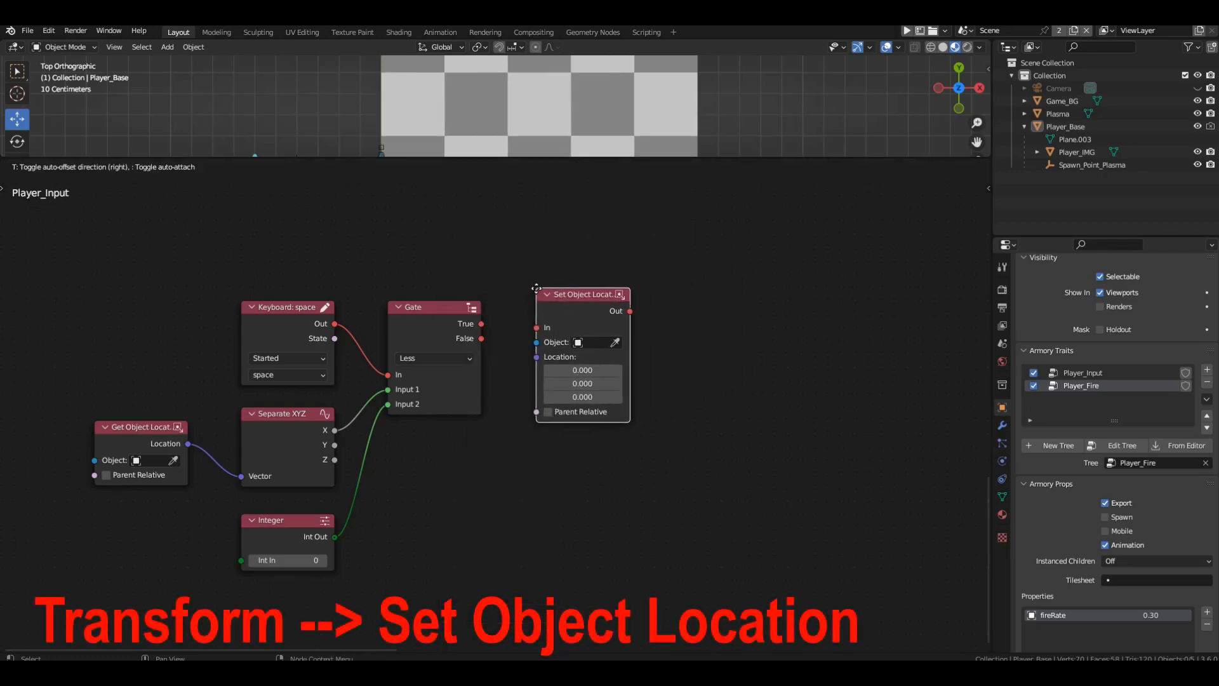
pyautogui.moveTo(481, 323); pyautogui.dragTo(537, 326)
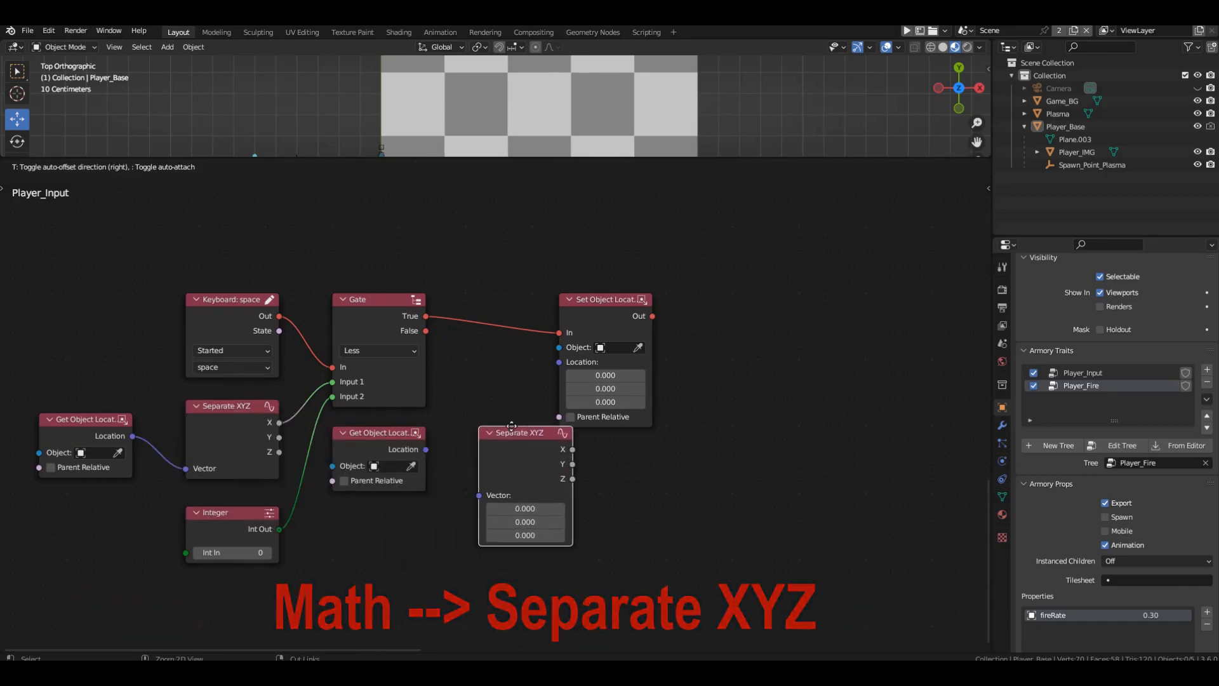
# - Feed Y and Z into a Vector node with X 0 and connect it to Location
pyautogui.moveTo(602, 299); pyautogui.dragTo(790, 285)
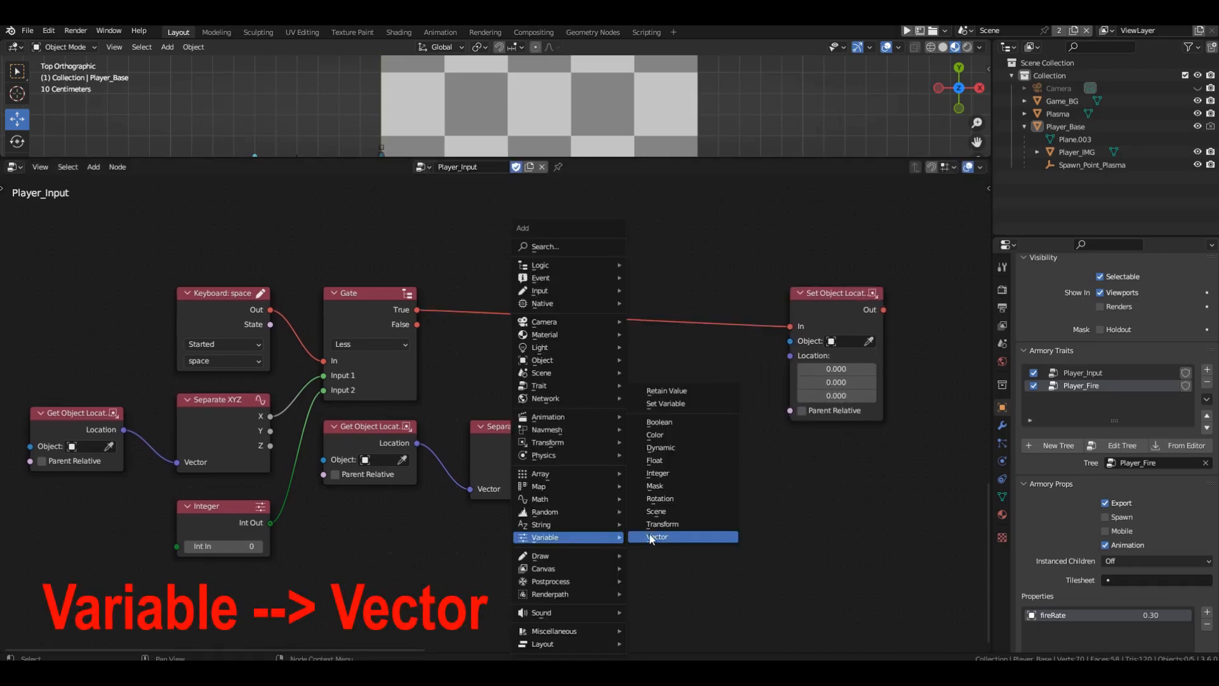
pyautogui.click(657, 537)
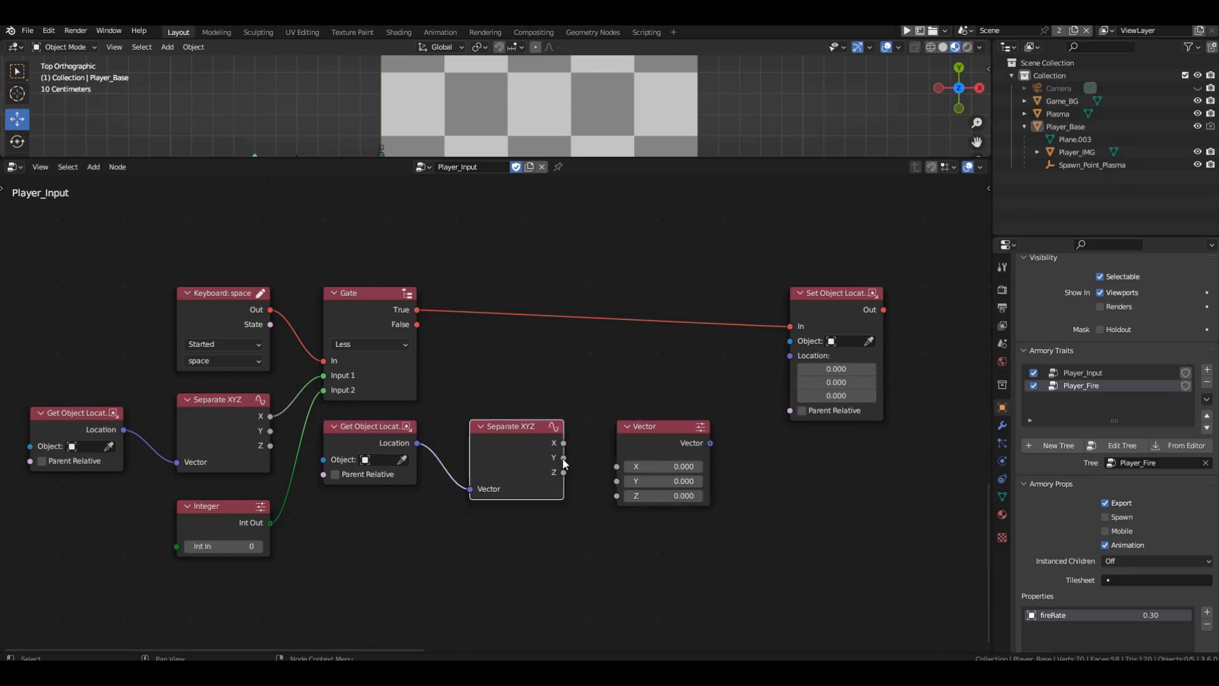
pyautogui.moveTo(563, 472); pyautogui.dragTo(616, 495)
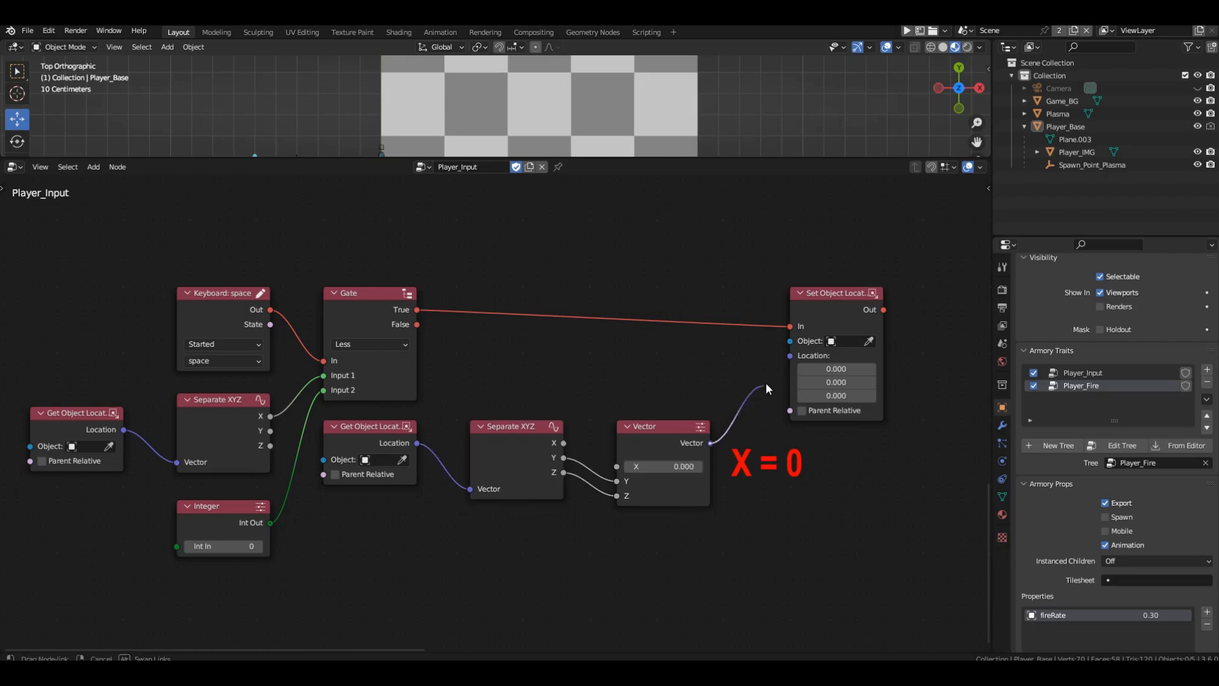
pyautogui.moveTo(836, 293); pyautogui.dragTo(813, 327)
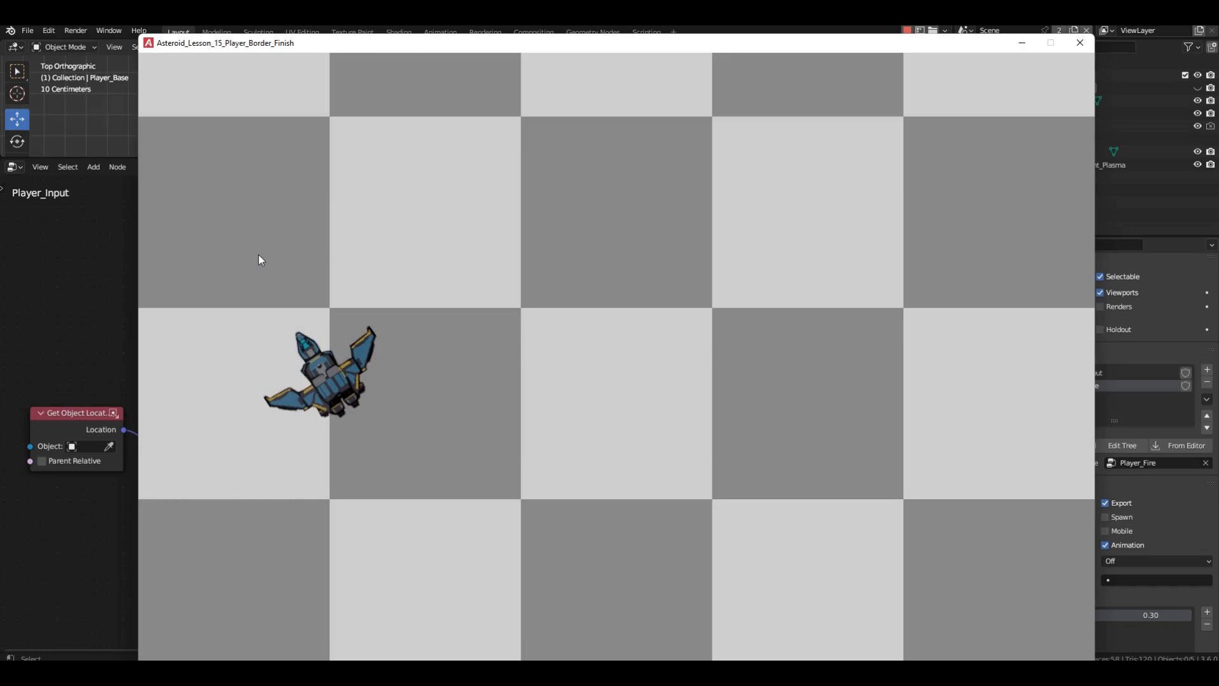
# - Close the game after testing the ship against the left border
pyautogui.click(1080, 43)
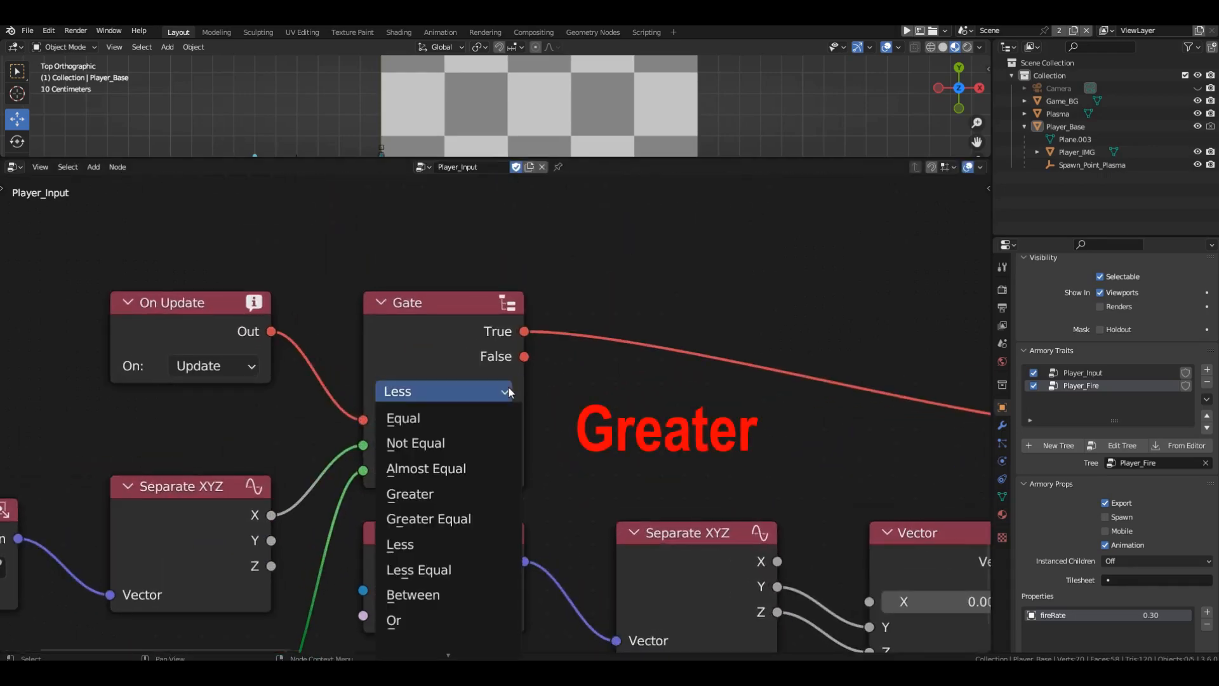
# - Set the Gate to Greater and link a 1.5 Float limit to Gate Input 2
pyautogui.click(410, 494)
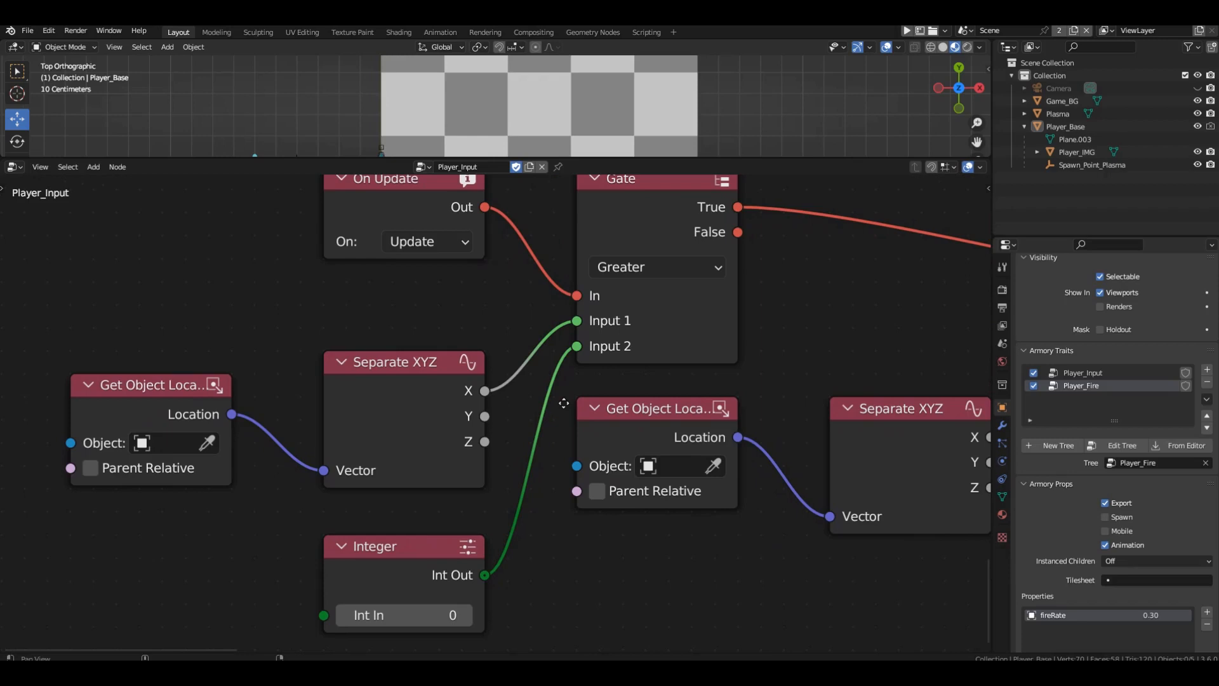
pyautogui.click(403, 615)
pyautogui.write('2')
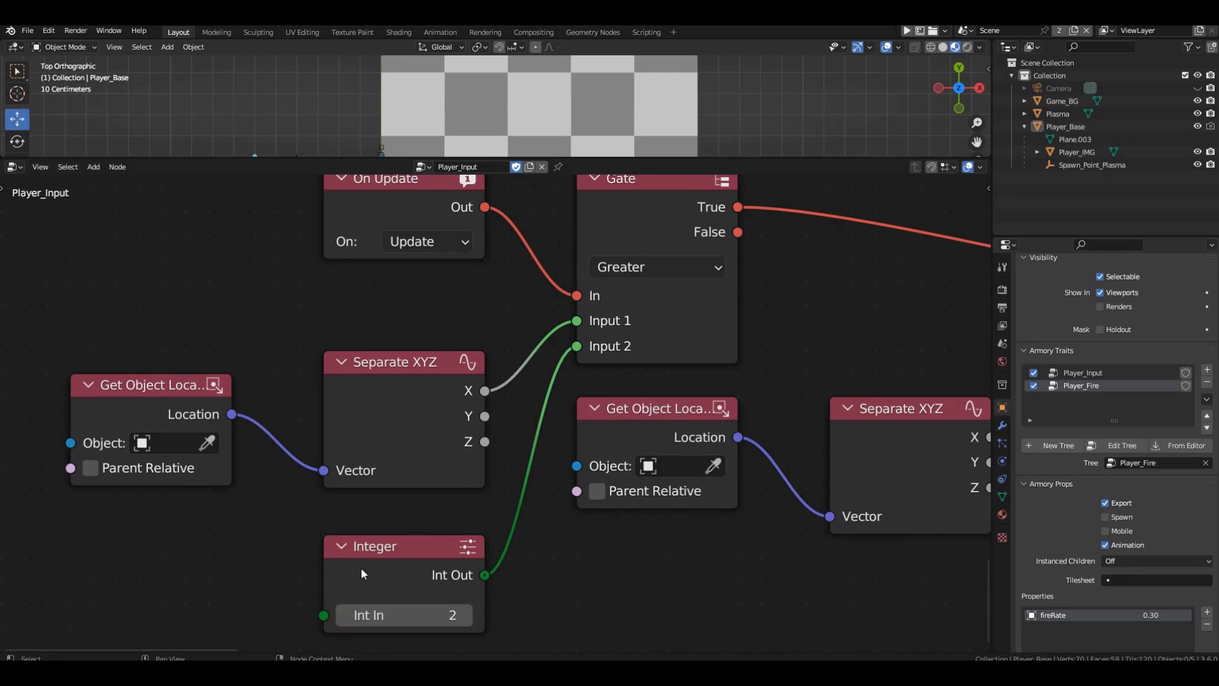
pyautogui.moveTo(537, 541)
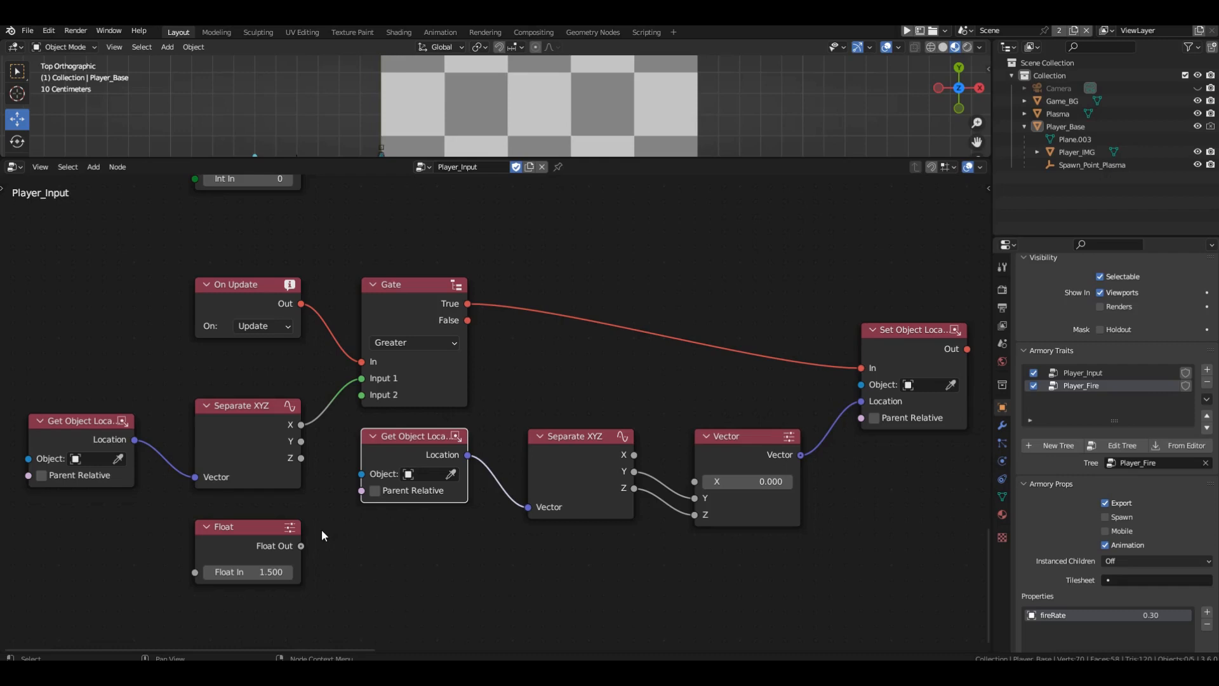
pyautogui.moveTo(299, 545); pyautogui.dragTo(361, 395)
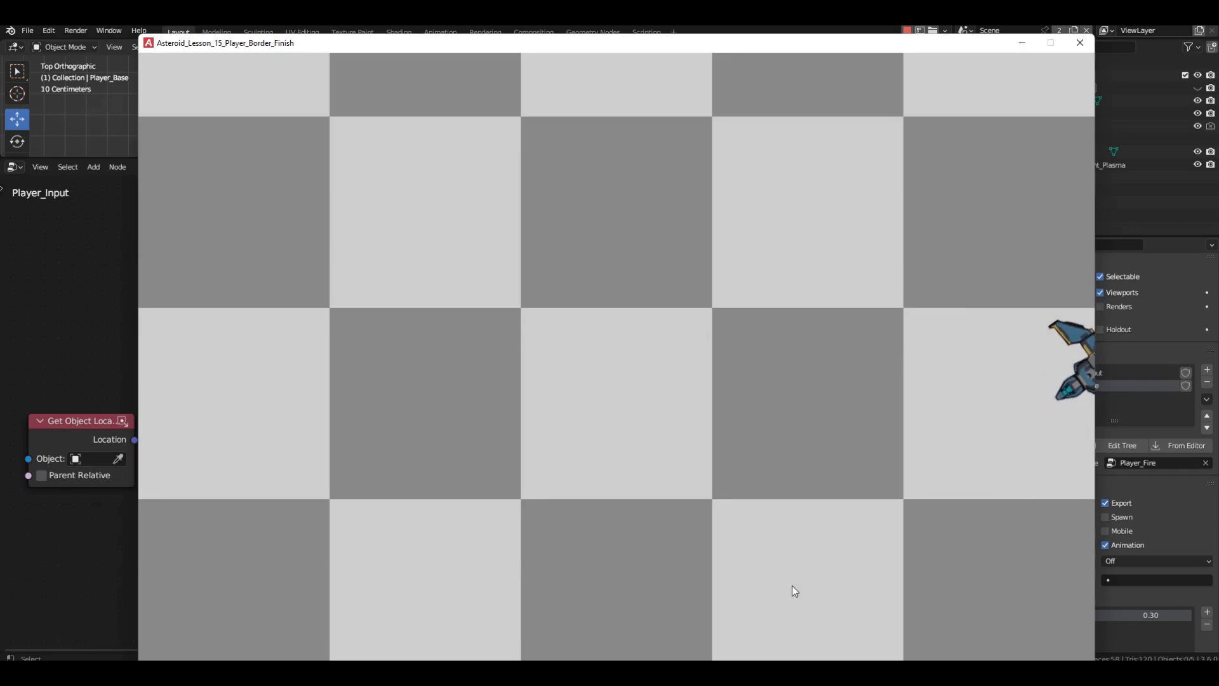
# - Close the game after testing the ship against the right border
pyautogui.click(1080, 43)
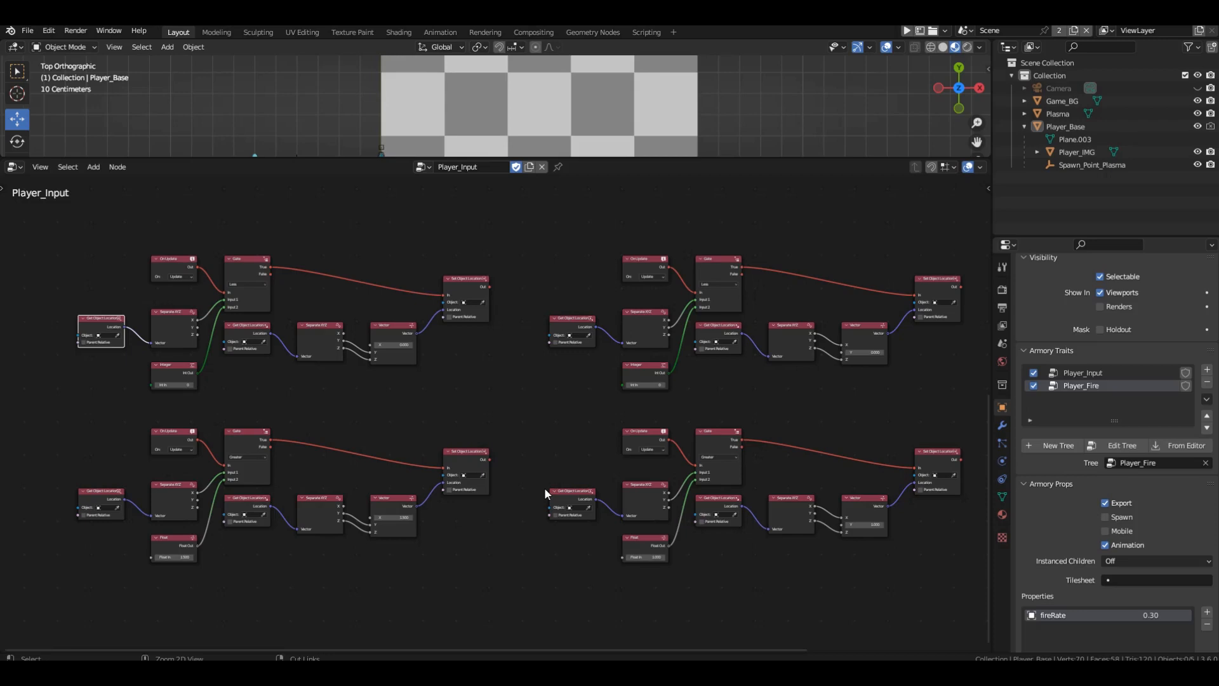
pyautogui.moveTo(239, 312)
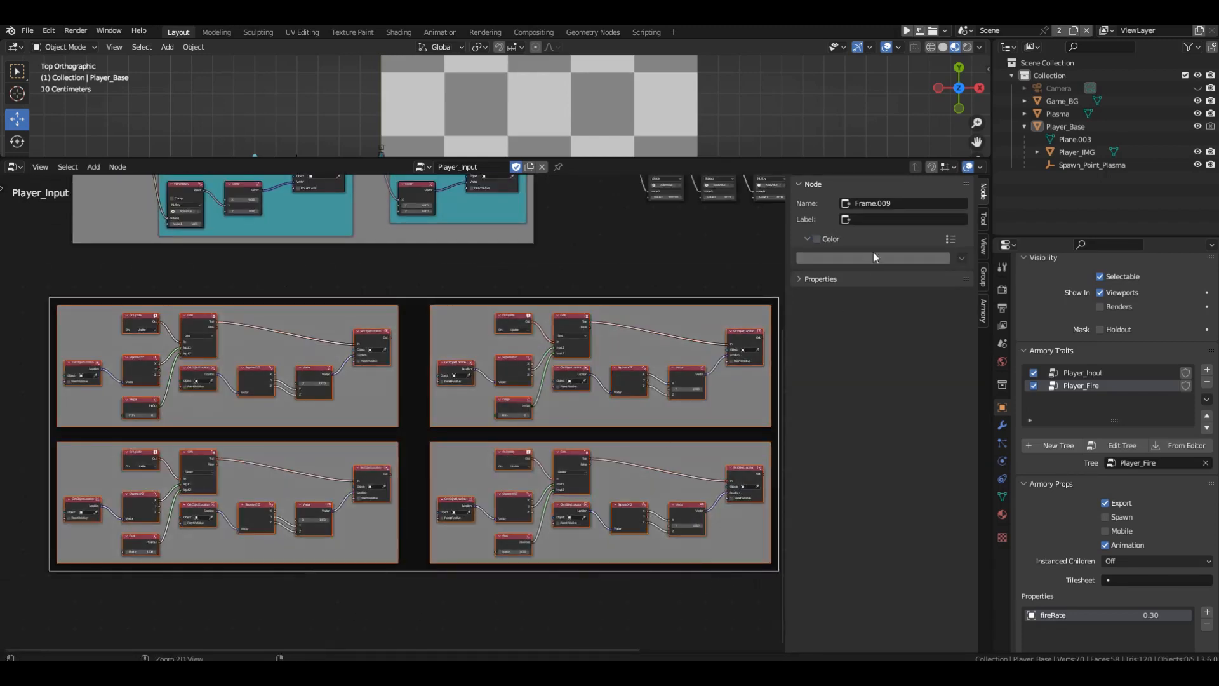
# - Label the frame enclosing all four clamp groups BORDER
pyautogui.write('BORDER')
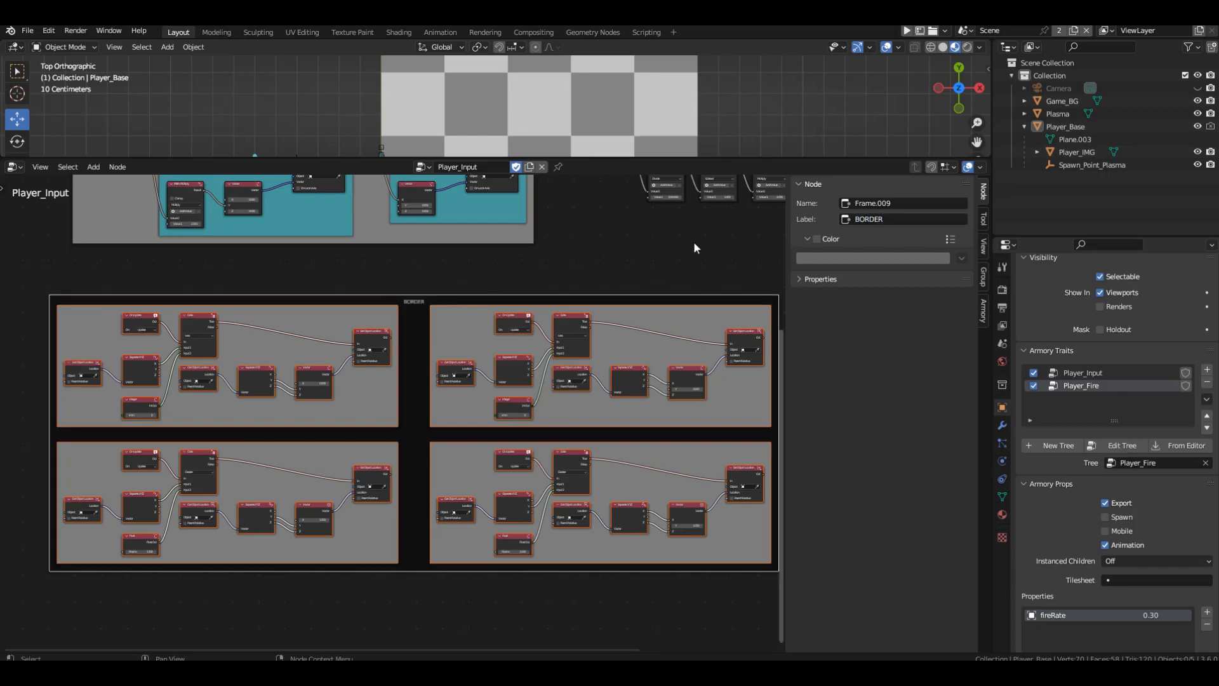